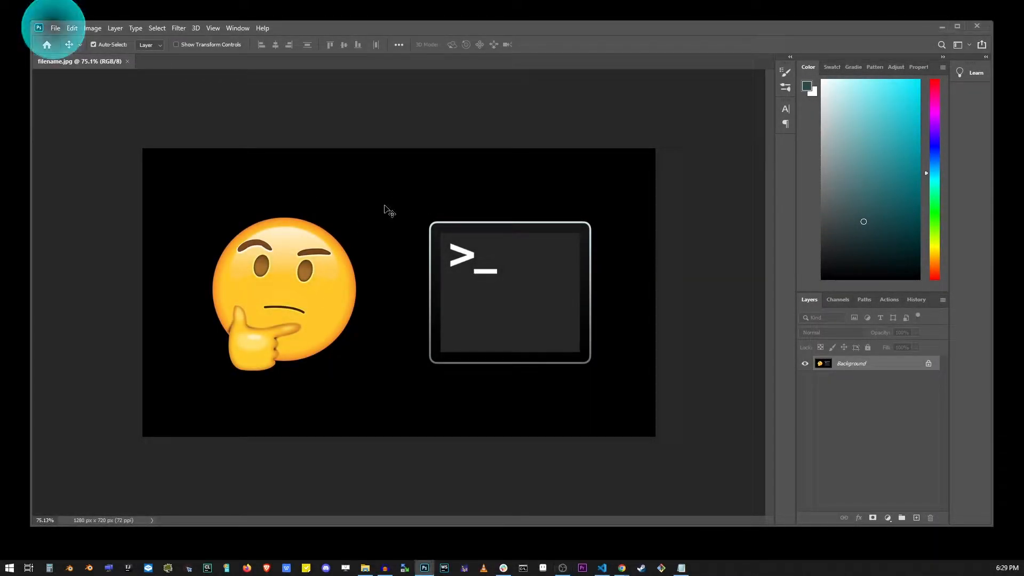
mouse_move(269, 168)
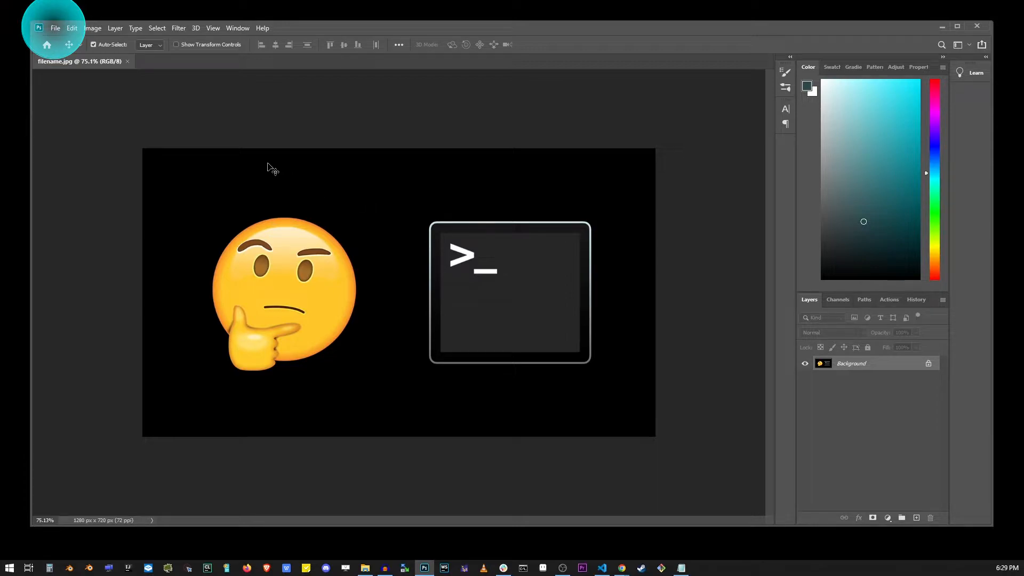
Save As with PNG chosen as the file type, naming it filename.png.
click(55, 27)
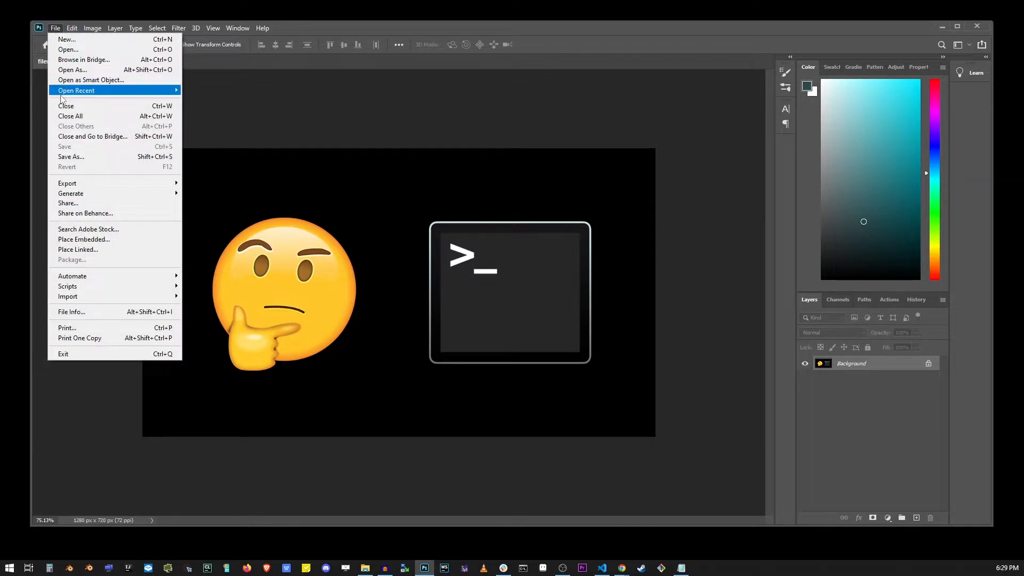
click(71, 157)
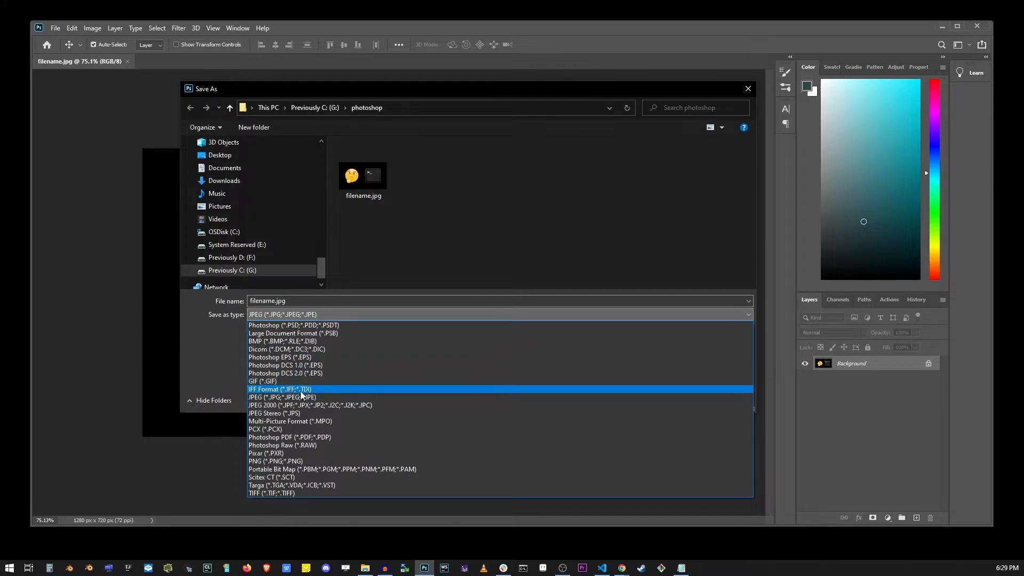
click(276, 461)
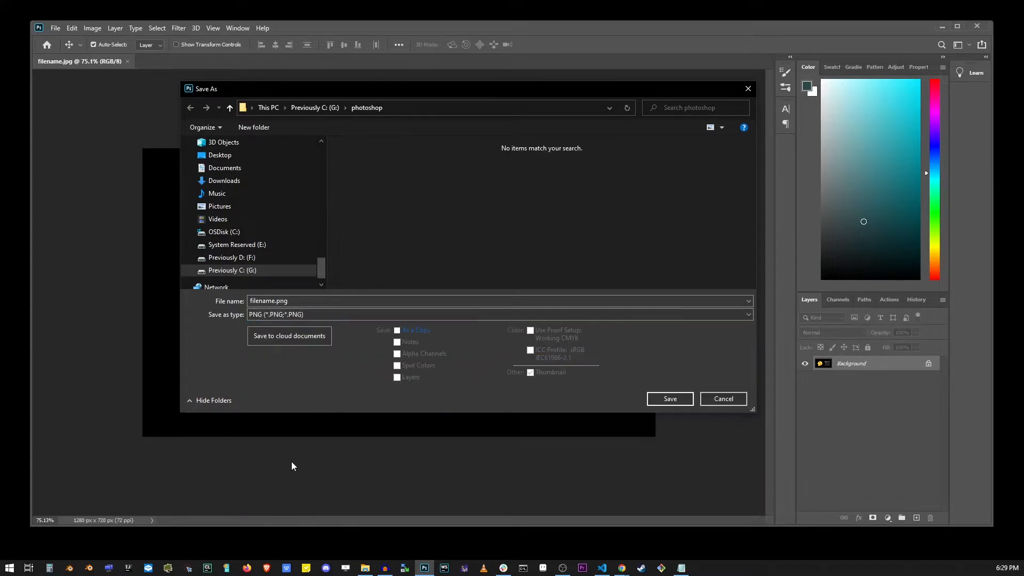
click(671, 398)
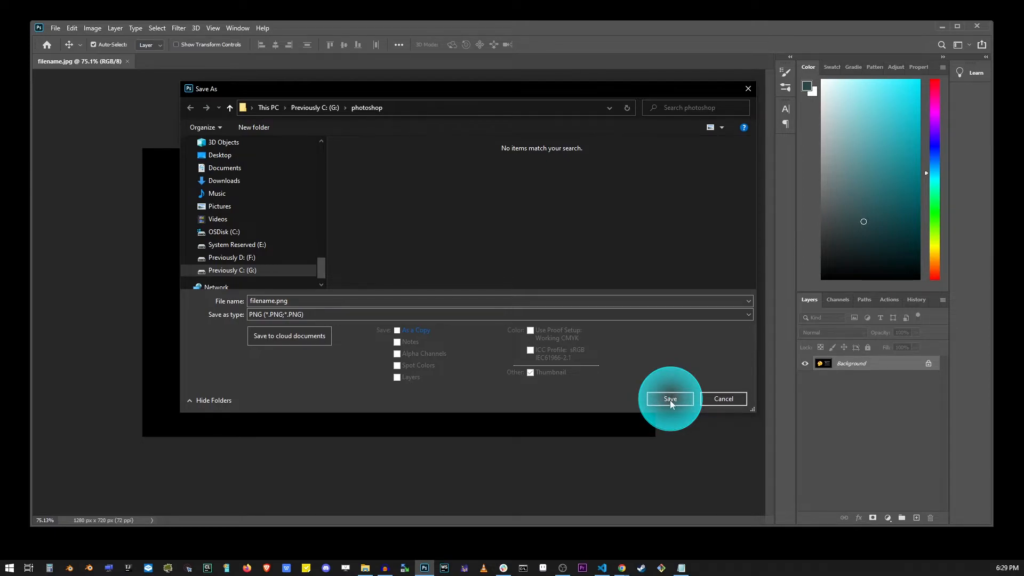
Save filename.png with PNG options set to Large file size (Fastest saving).
click(670, 398)
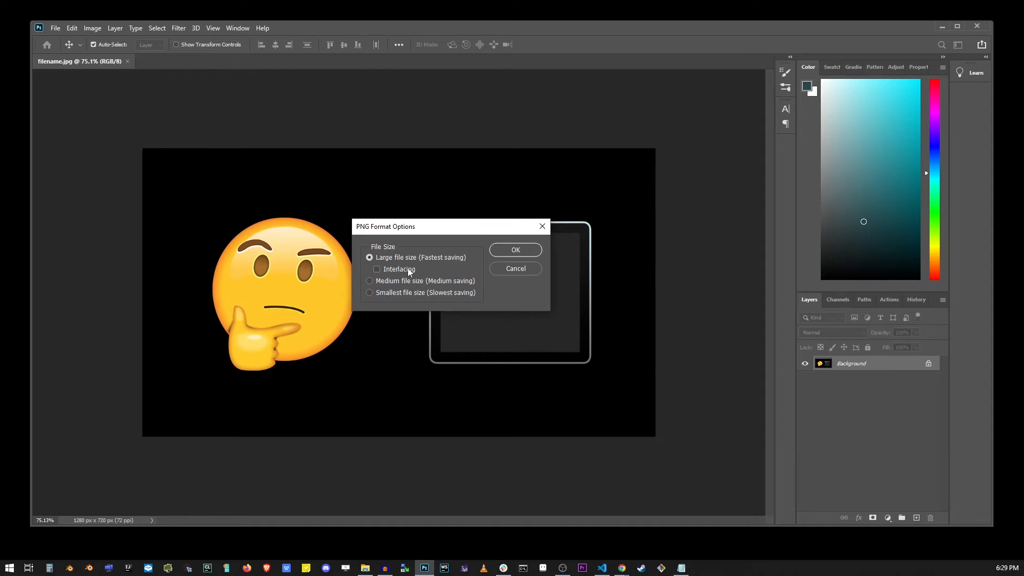
mouse_move(437, 264)
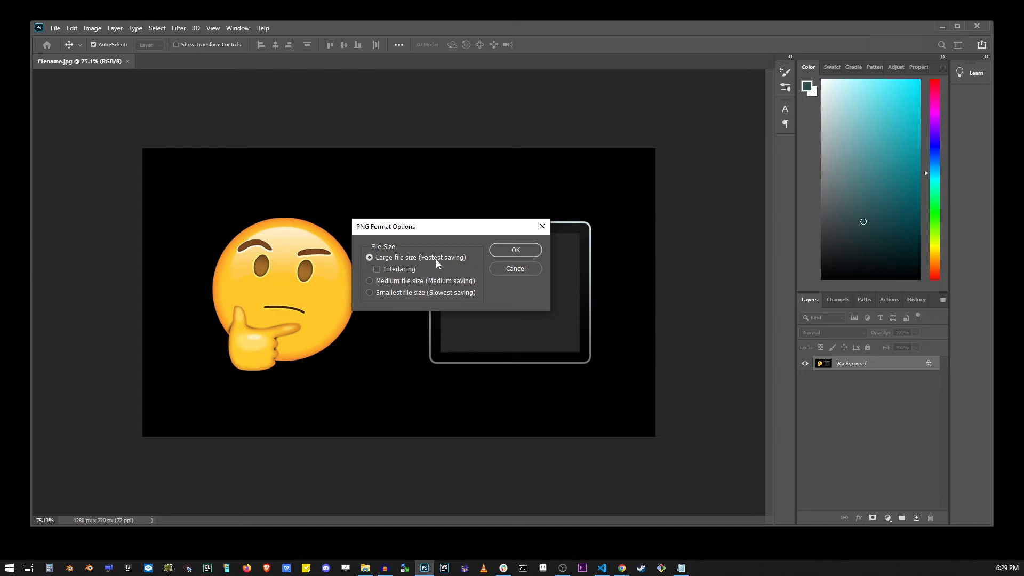
mouse_move(391, 287)
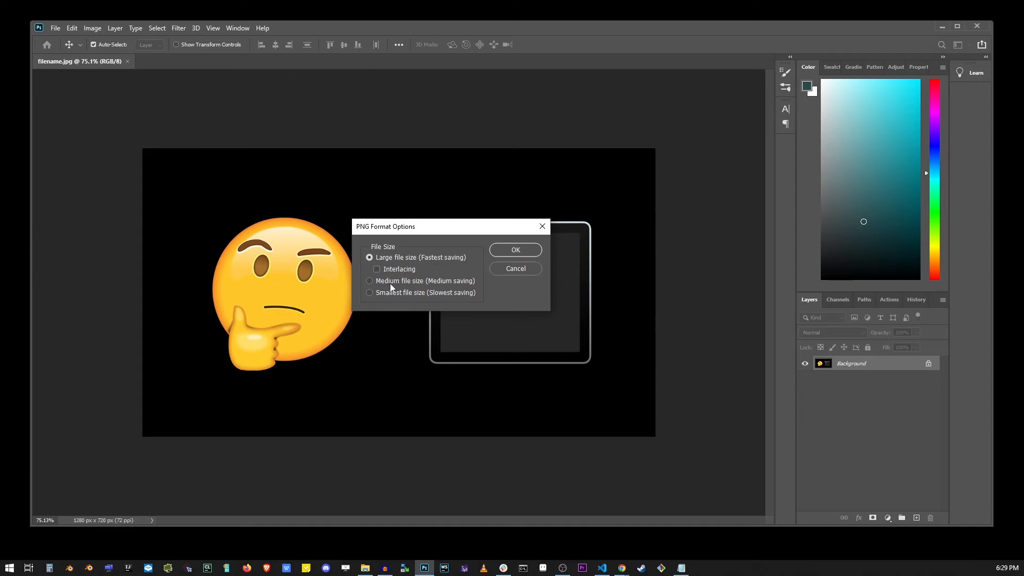
click(370, 292)
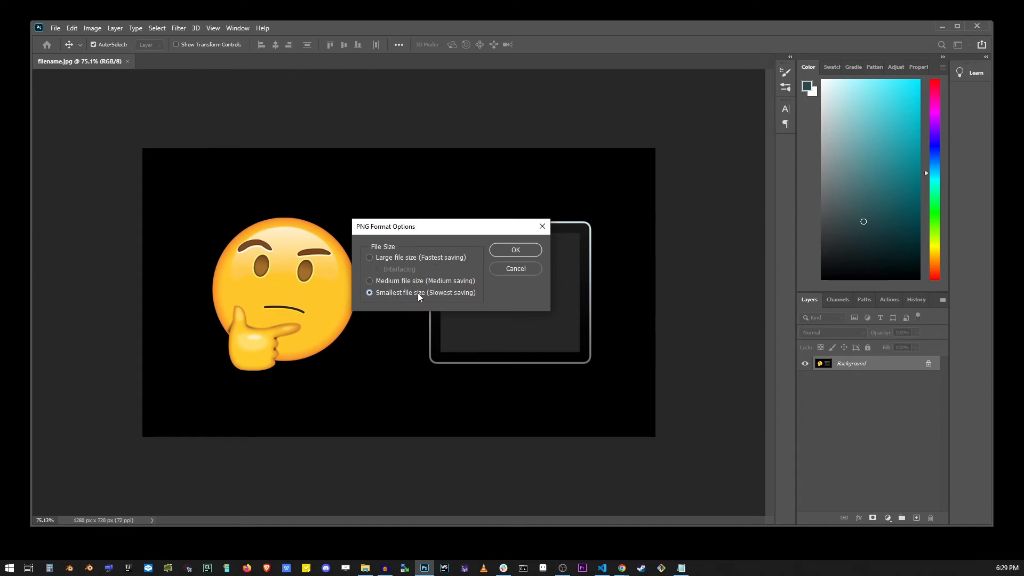
mouse_move(412, 296)
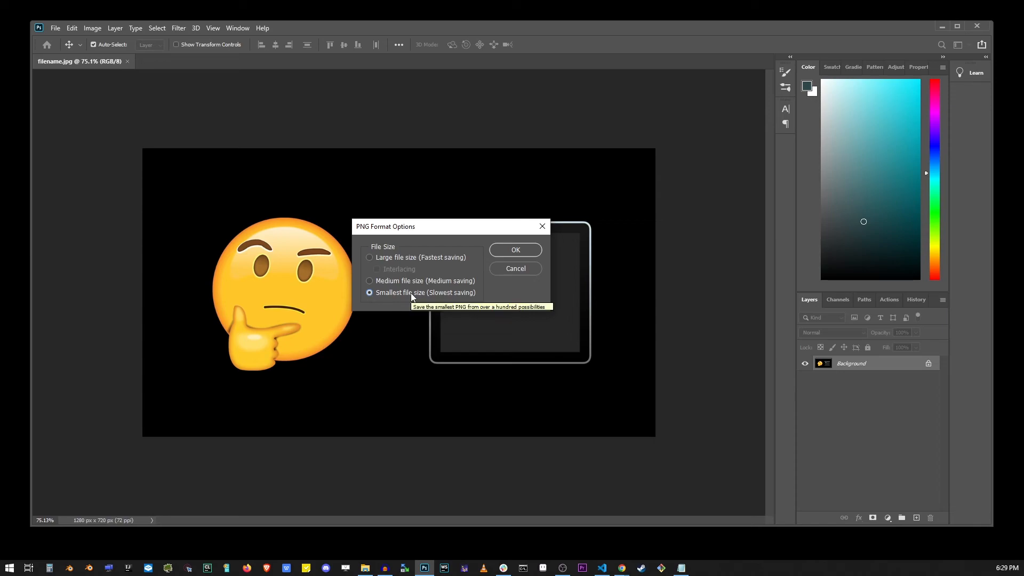
click(369, 258)
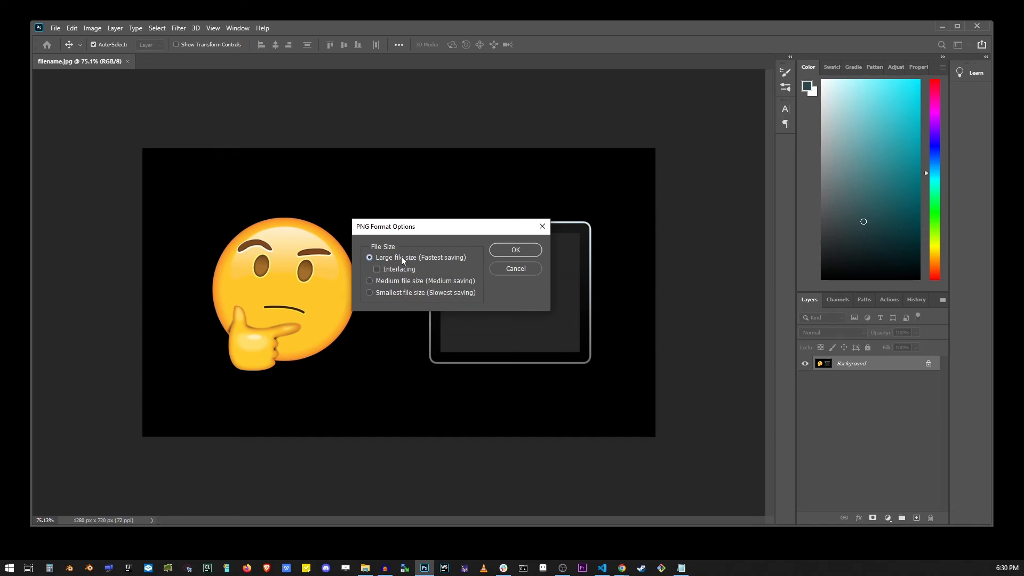
click(516, 250)
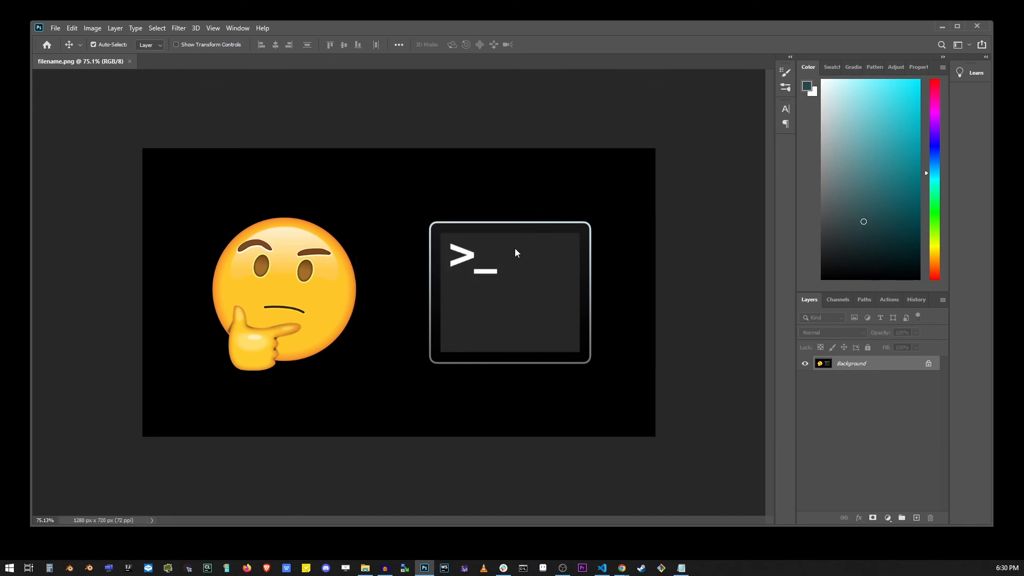
mouse_move(362, 195)
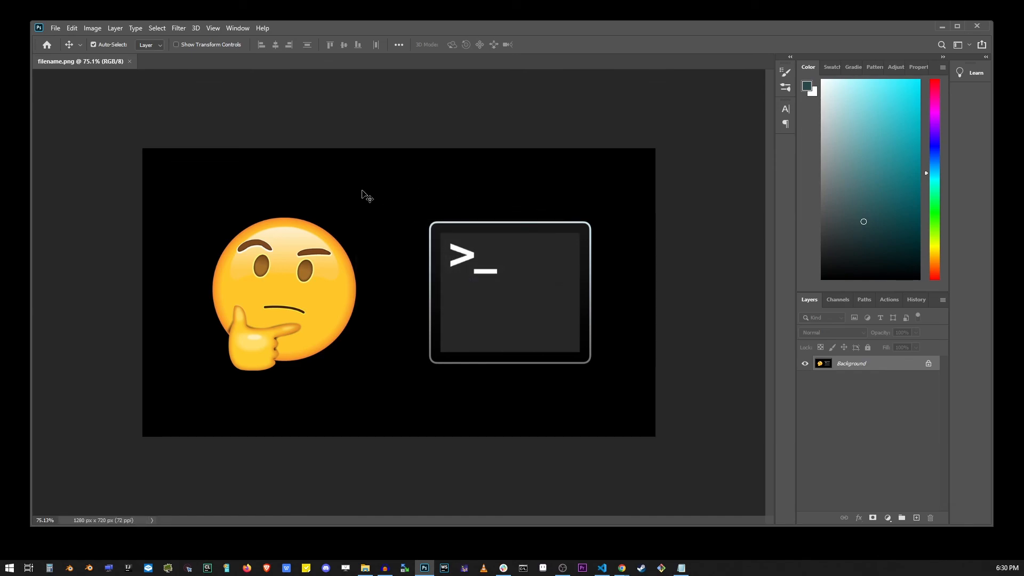